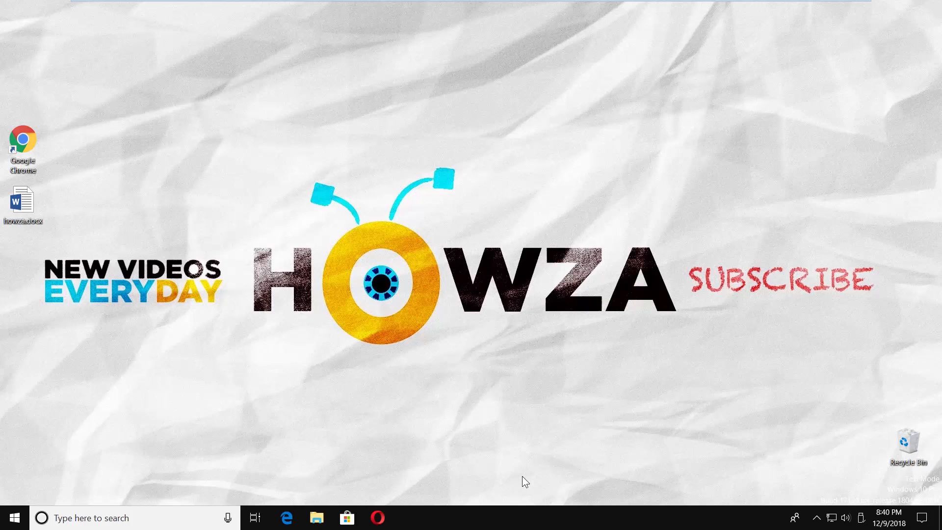
Step: Open howza.docx and bring up the Page Borders dialog from the Design tab
{"action": "left_click", "coordinate": [23, 201]}
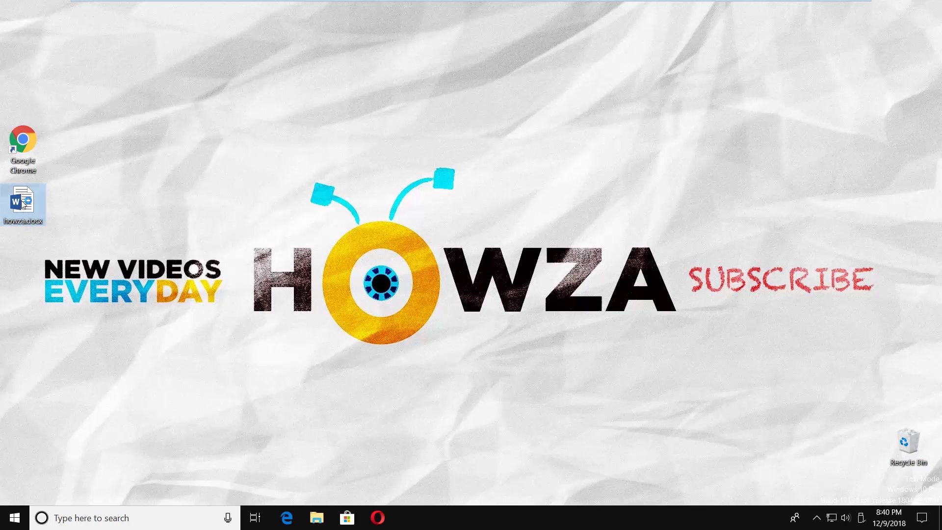
{"action": "double_click", "coordinate": [23, 198]}
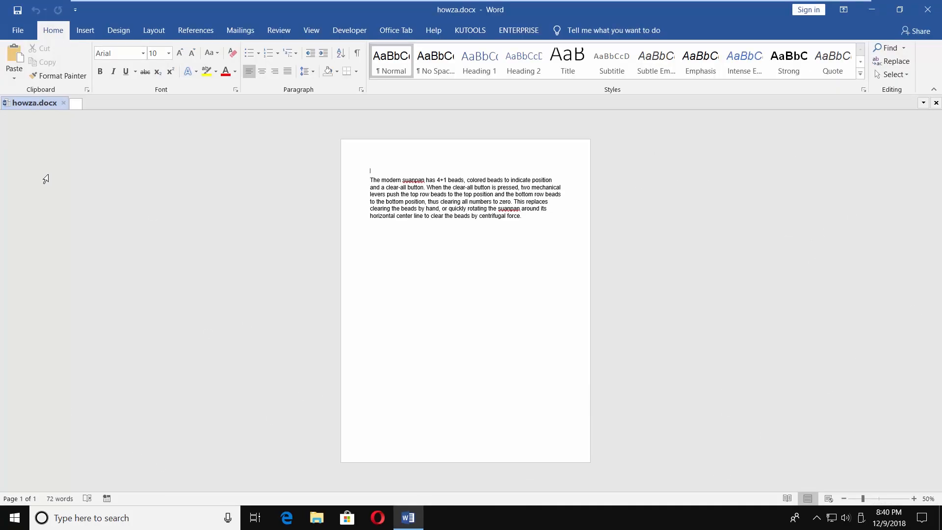
{"action": "left_click", "coordinate": [118, 30]}
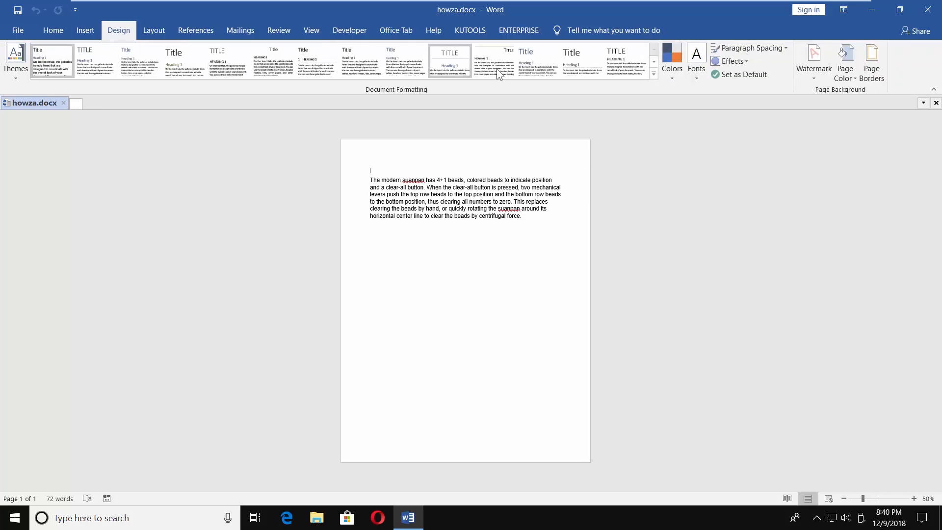
{"action": "left_click", "coordinate": [872, 63]}
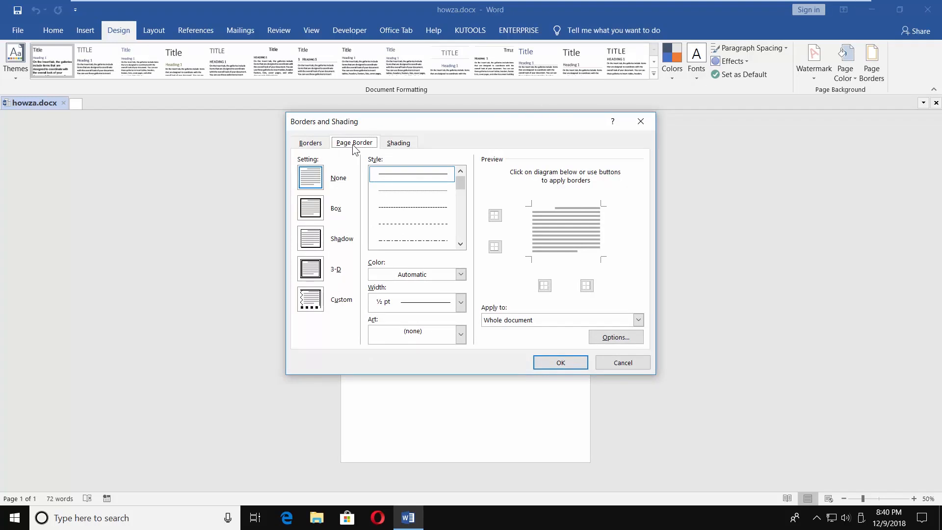
Step: Configure a thick solid box page border in orange at 6 pt width
{"action": "left_click", "coordinate": [310, 208]}
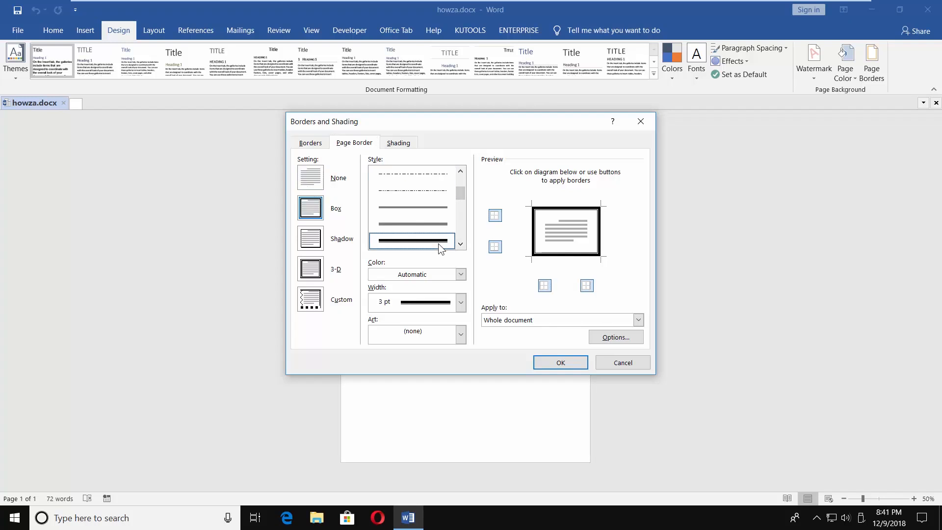
{"action": "left_click", "coordinate": [416, 273]}
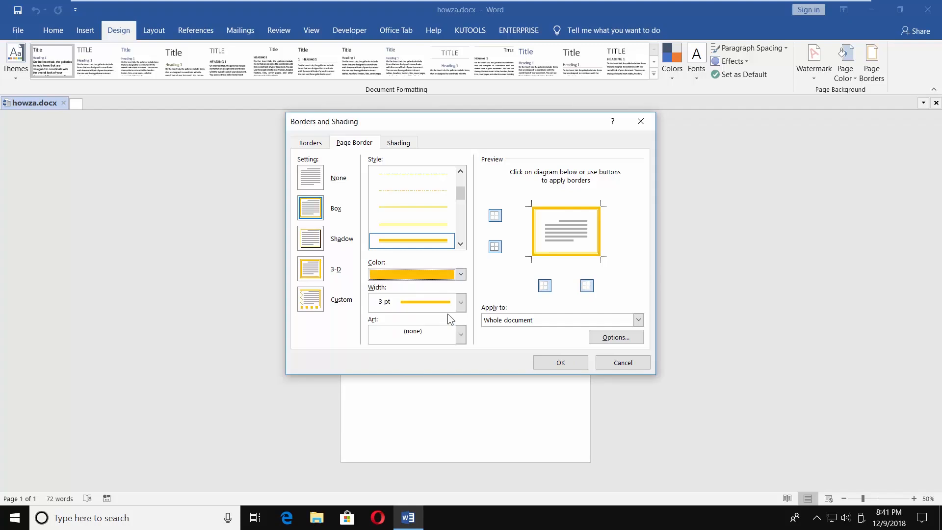
{"action": "left_click", "coordinate": [460, 301]}
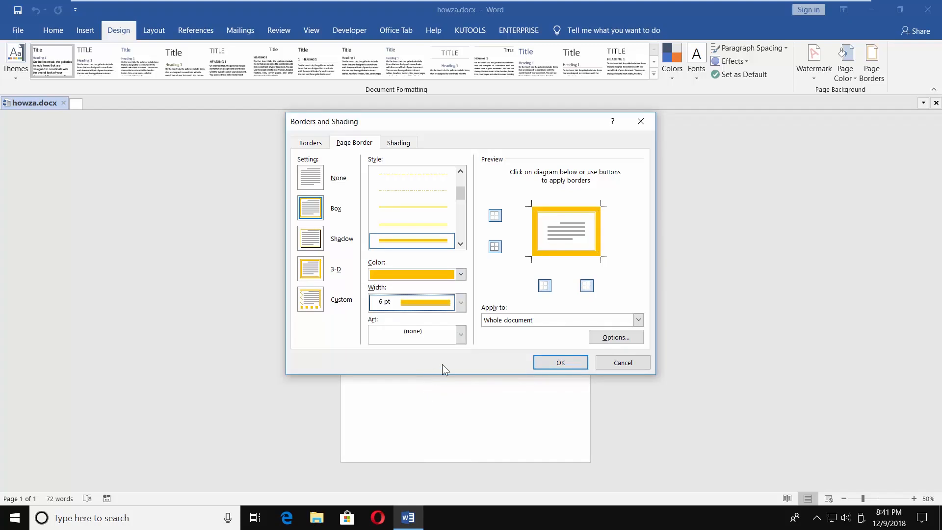
{"action": "left_click", "coordinate": [637, 319]}
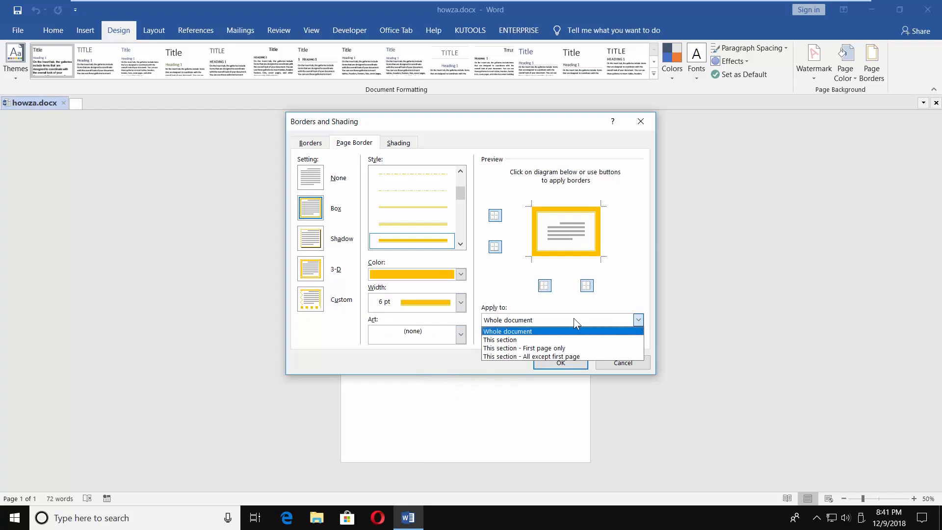
{"action": "mouse_move", "coordinate": [531, 339]}
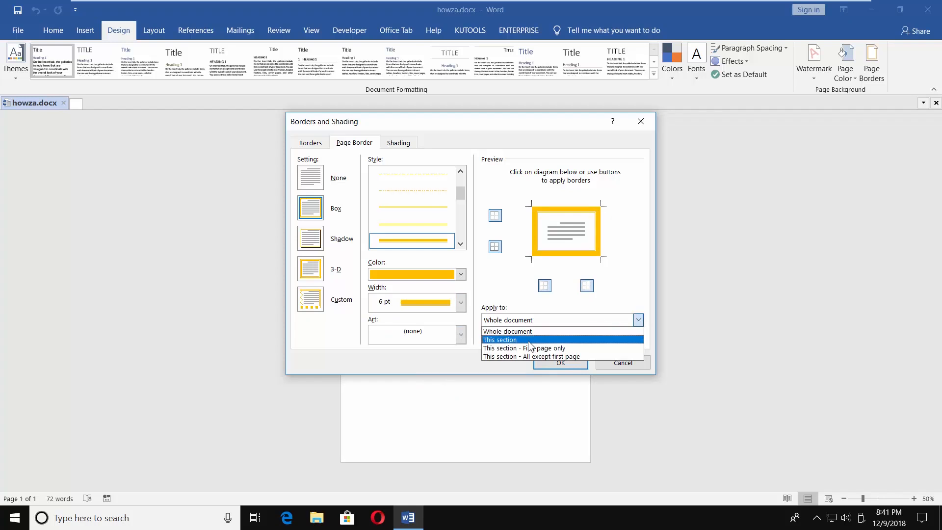
{"action": "mouse_move", "coordinate": [528, 348]}
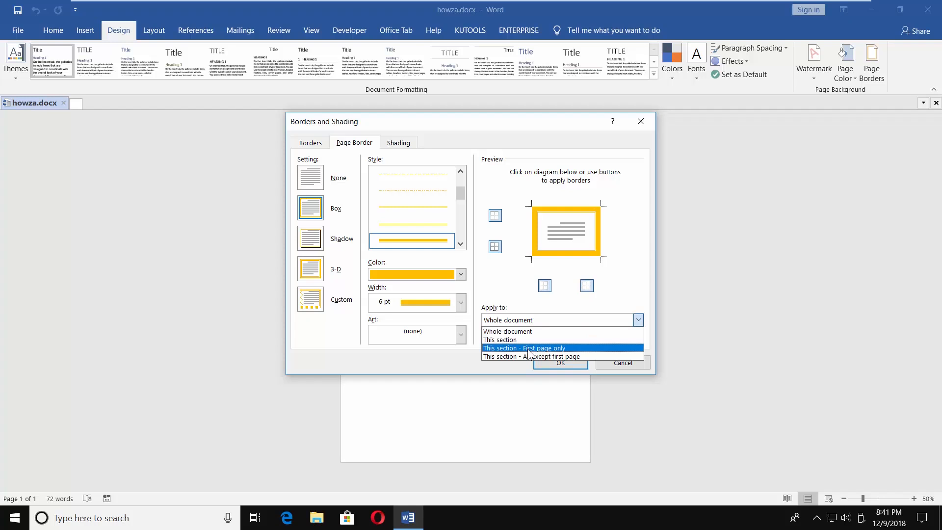
{"action": "mouse_move", "coordinate": [521, 340]}
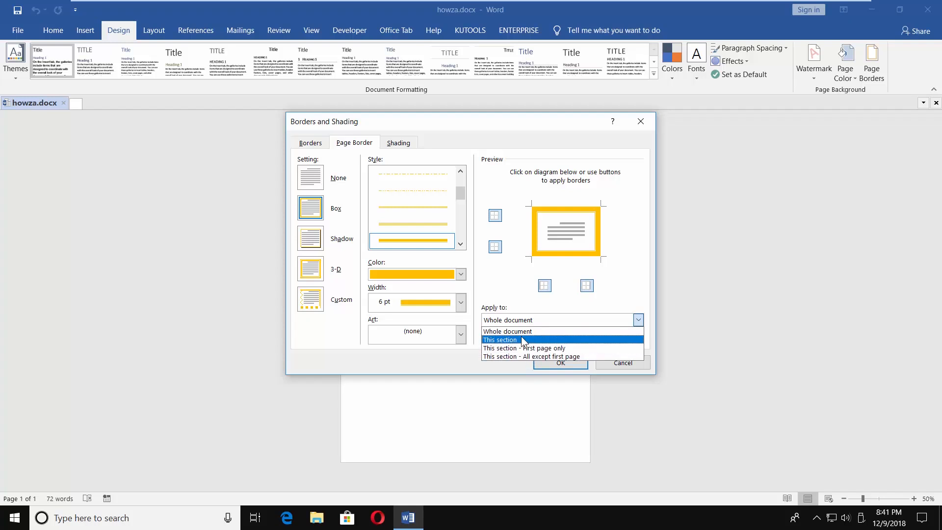
Step: Apply the orange 6 pt box border to the whole document
{"action": "left_click", "coordinate": [506, 332]}
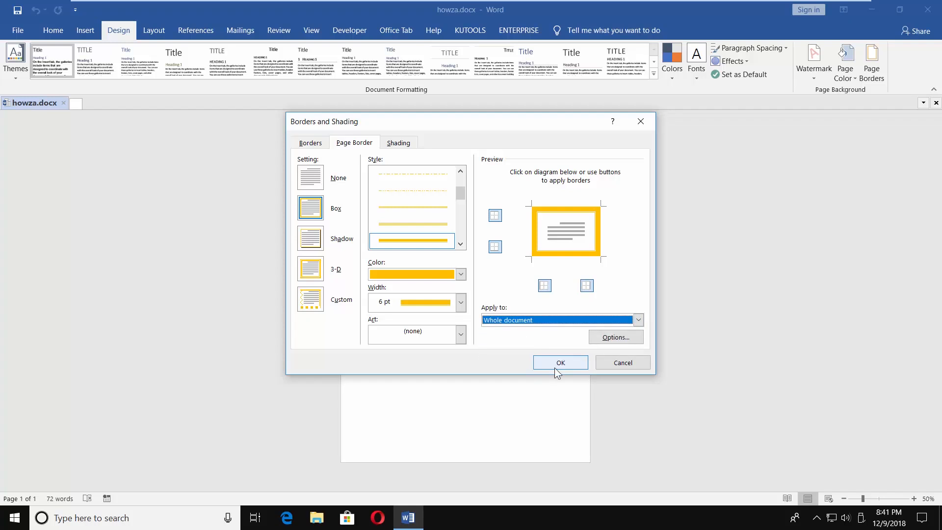
{"action": "left_click", "coordinate": [560, 362]}
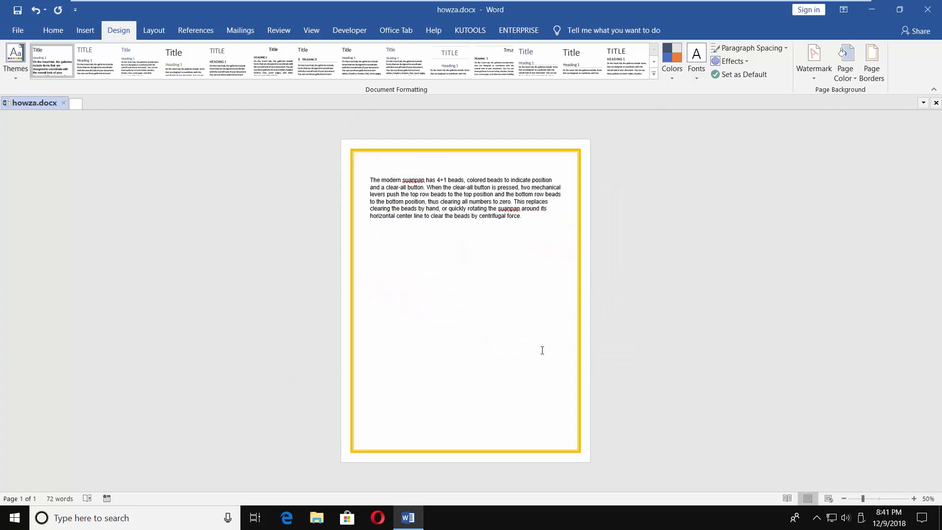
{"action": "left_click", "coordinate": [369, 171]}
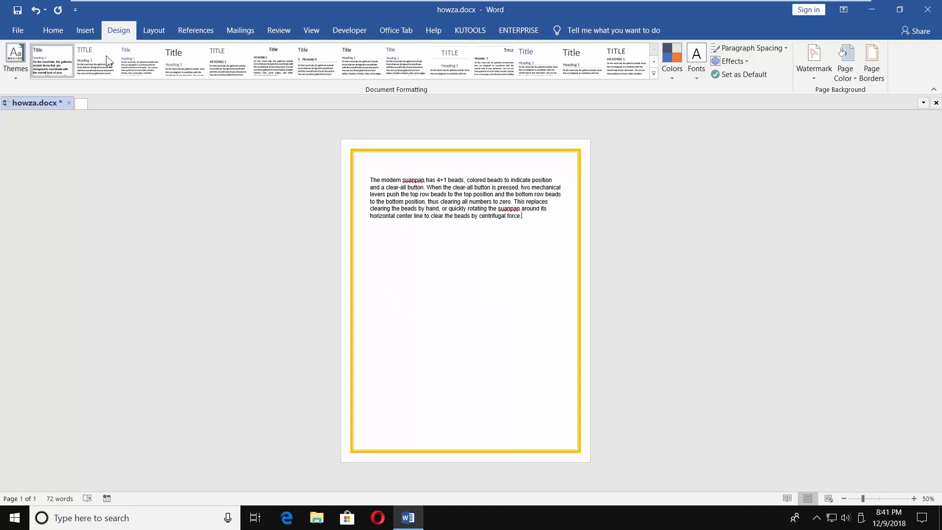
{"action": "left_click", "coordinate": [85, 30]}
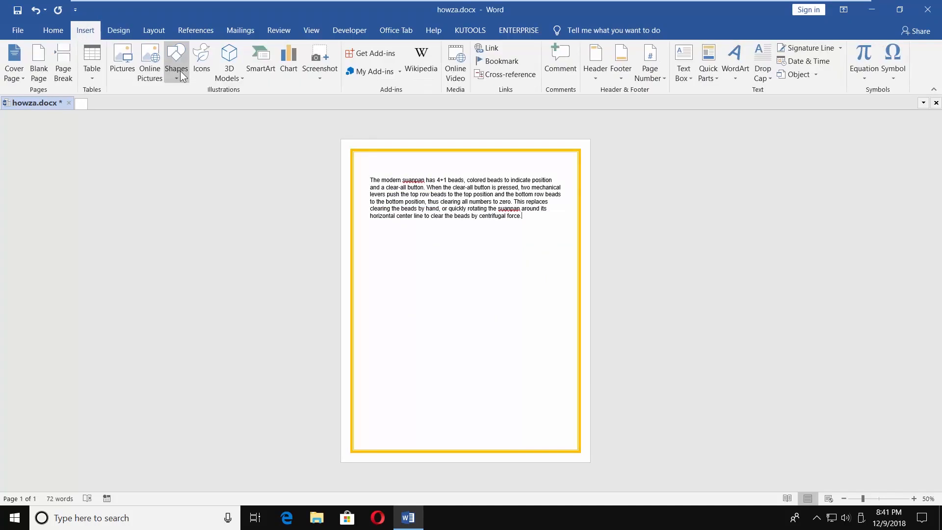
Step: Draw a large rectangle shape covering the page inside the orange border
{"action": "left_click", "coordinate": [176, 60]}
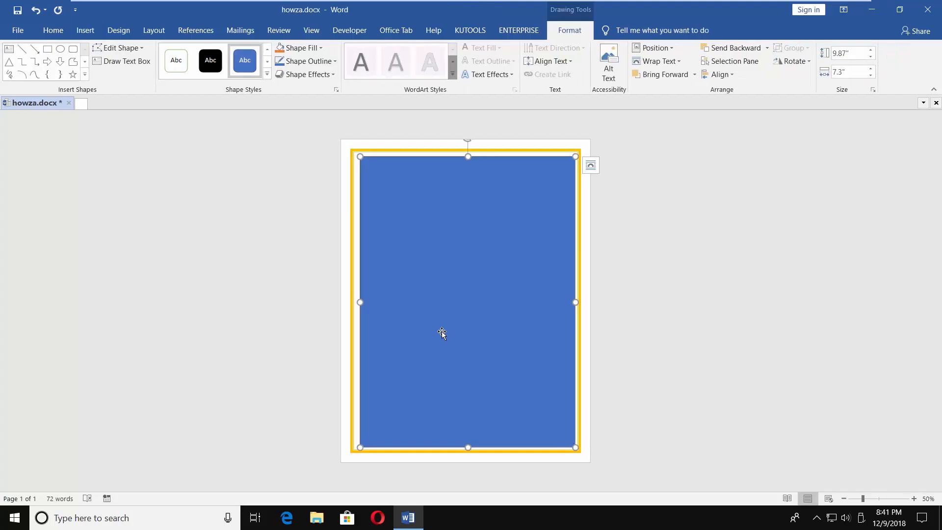
{"action": "left_click", "coordinate": [266, 74]}
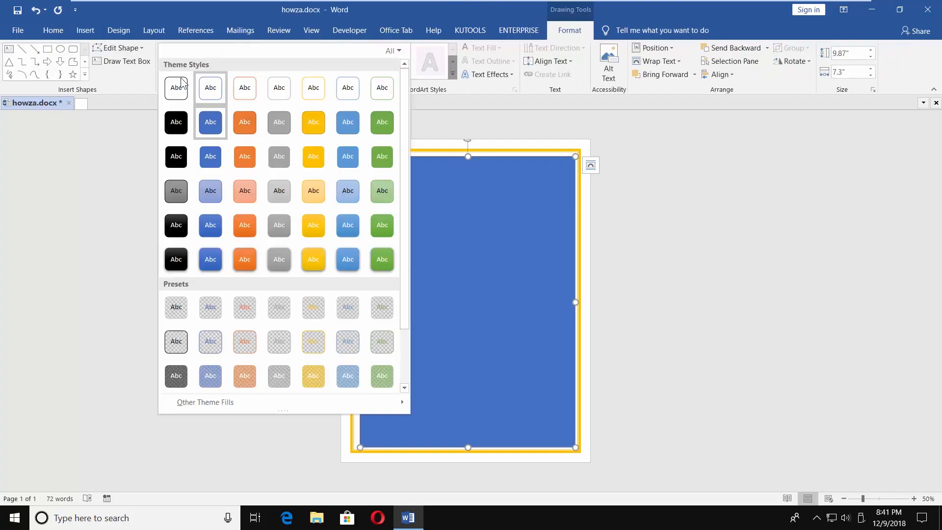